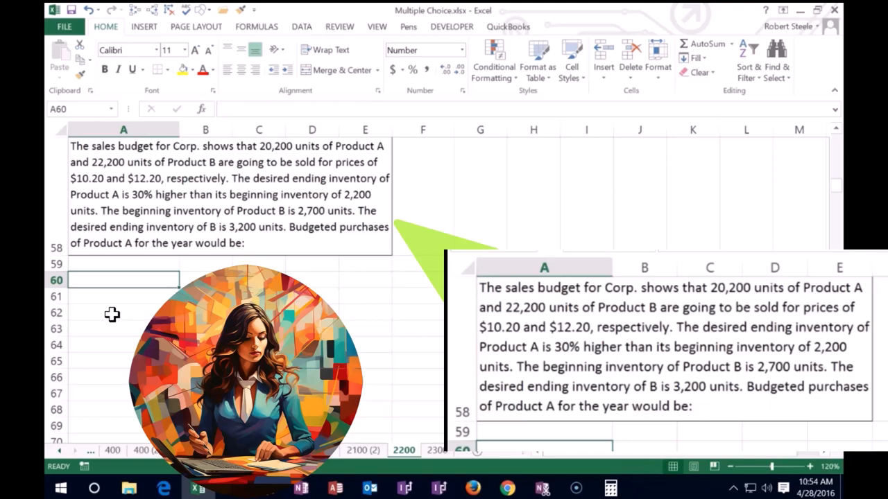
Enter a 'Proj sales' row with 20,200 units for Product A.
{"action": "type", "text": "Proj sales"}
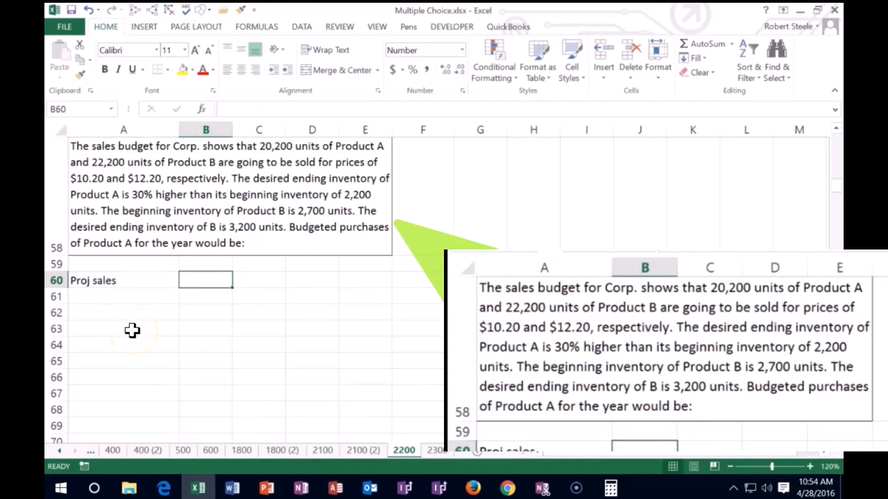
{"action": "type", "text": "202"}
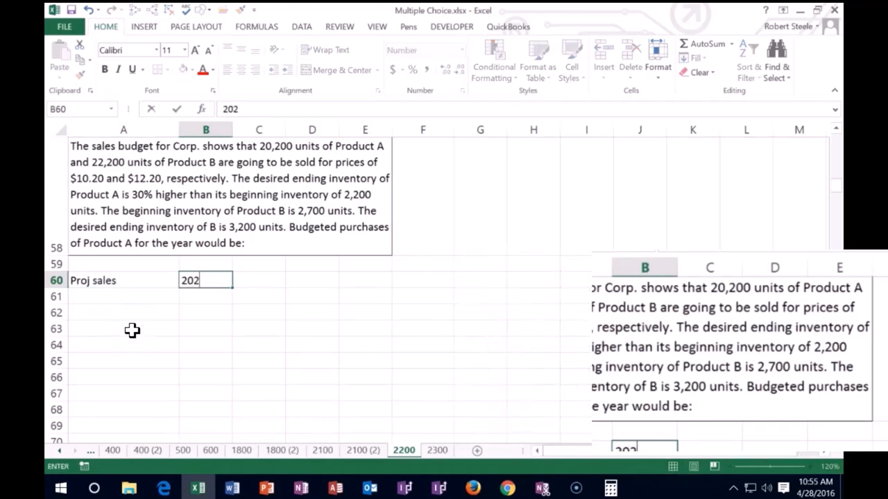
{"action": "key", "text": "Enter"}
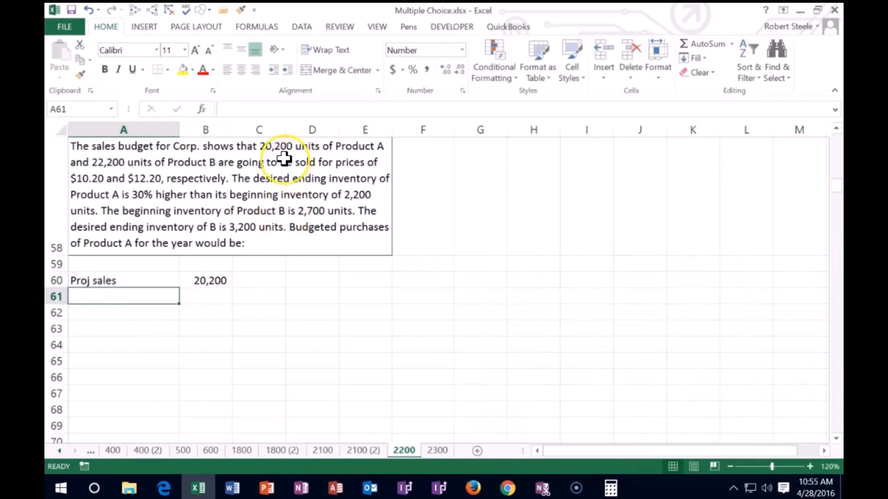
{"action": "mouse_move", "coordinate": [284, 158]}
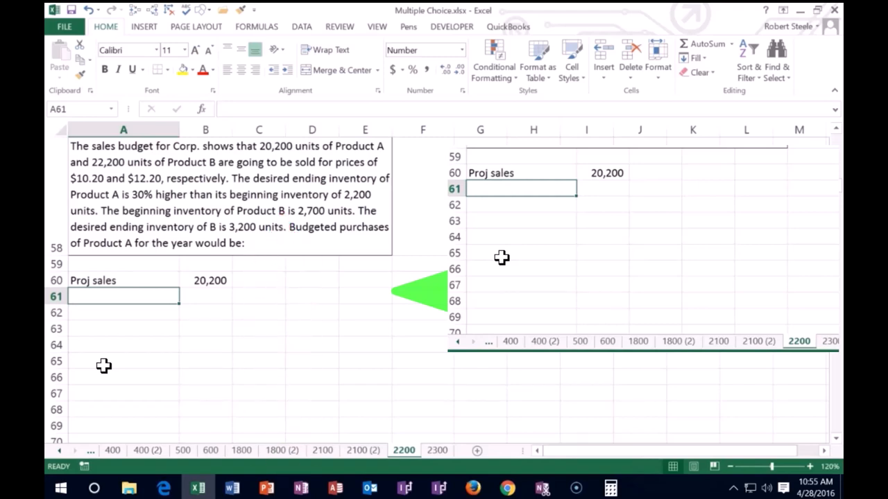
Label 'Des End inventory', then add a 'Beg' label with 2,200 units beginning inventory.
{"action": "type", "text": "Des E"}
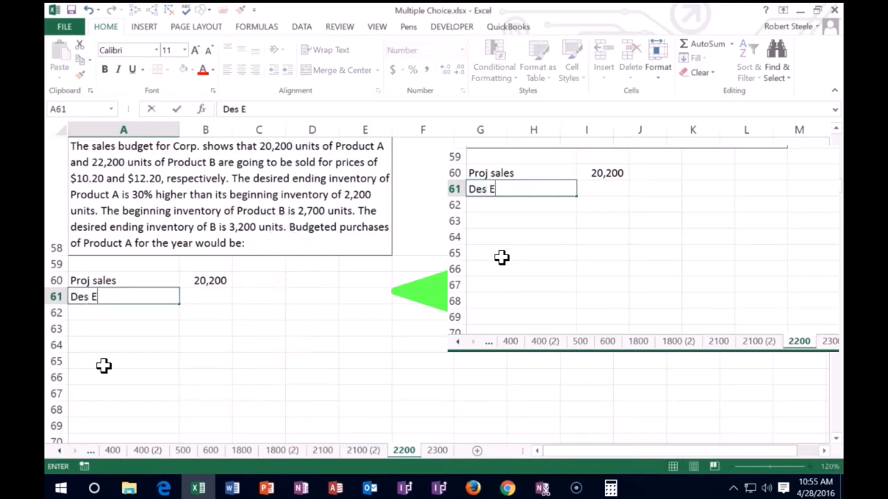
{"action": "type", "text": "nd inventory"}
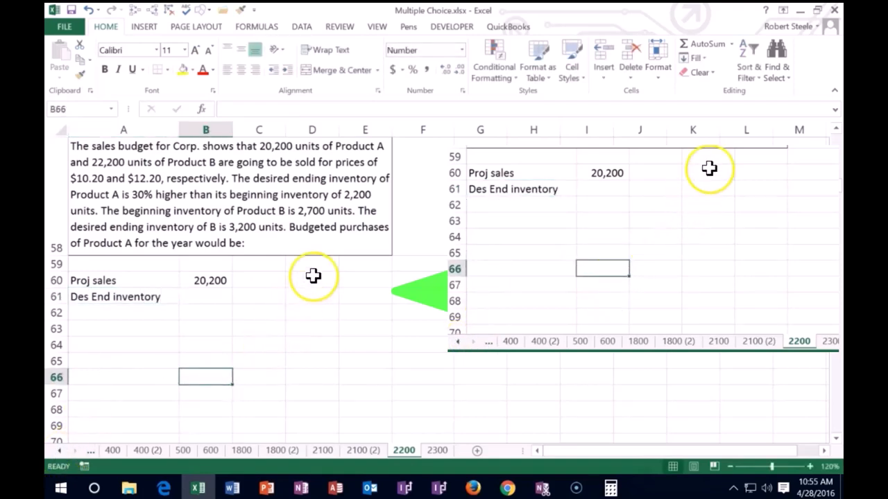
{"action": "left_click", "coordinate": [313, 280]}
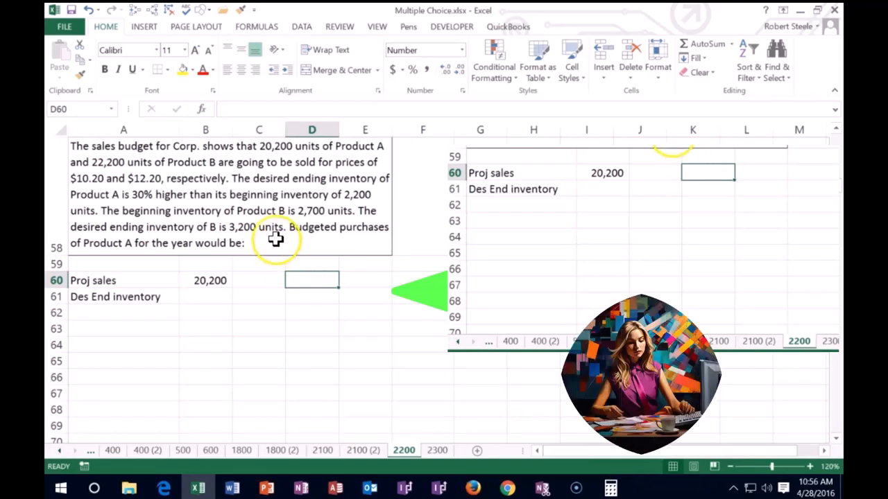
{"action": "mouse_move", "coordinate": [261, 194]}
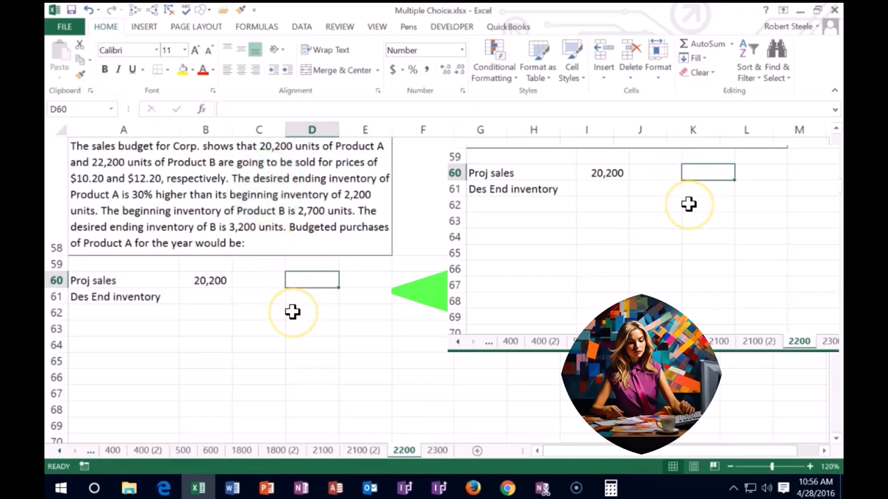
{"action": "type", "text": "B"}
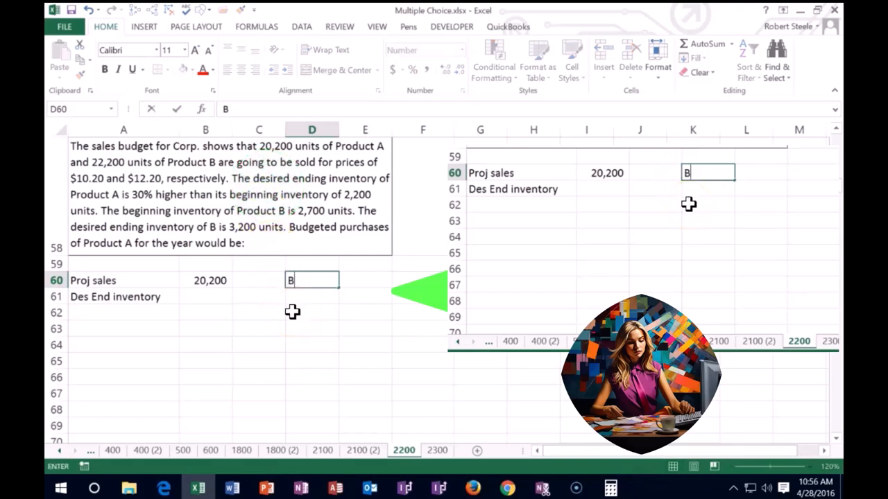
{"action": "type", "text": "eg"}
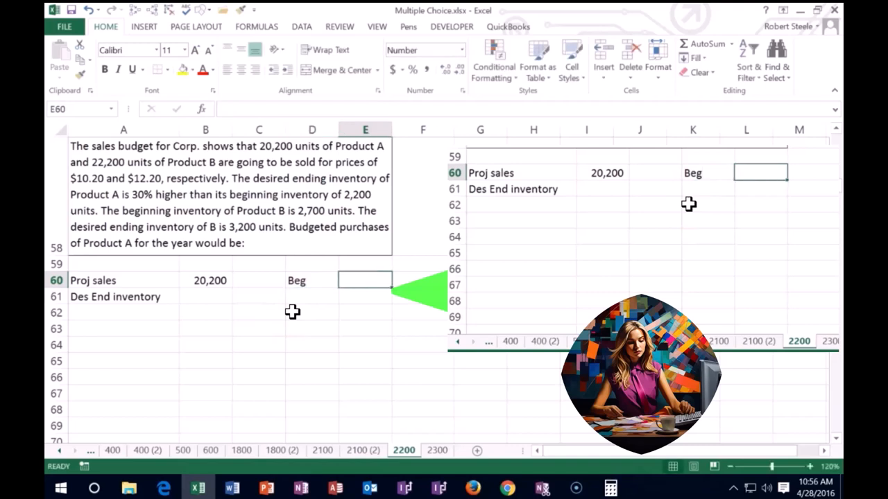
{"action": "type", "text": "2200"}
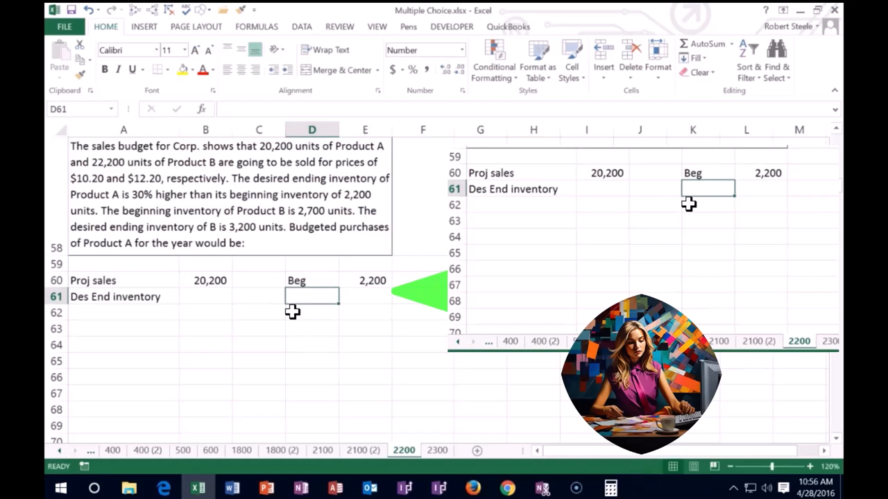
Enter the 0.3 increase rate below and format it as 30%.
{"action": "left_click", "coordinate": [363, 296]}
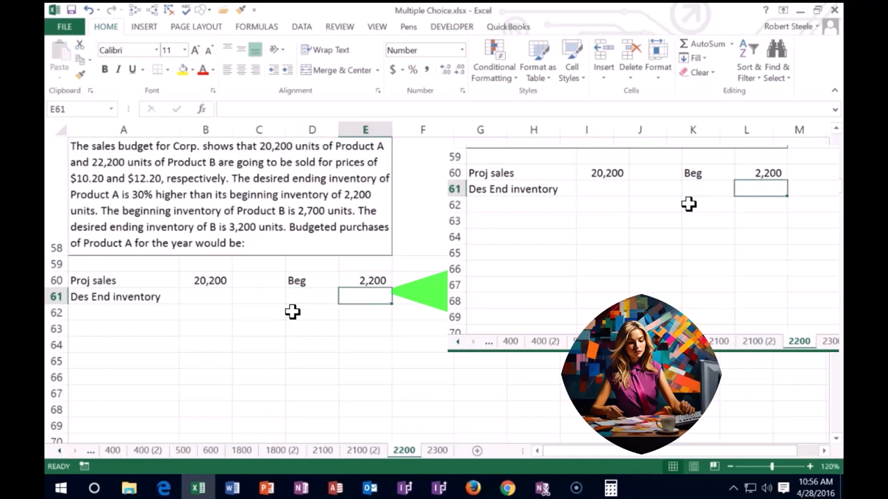
{"action": "type", "text": "0.30"}
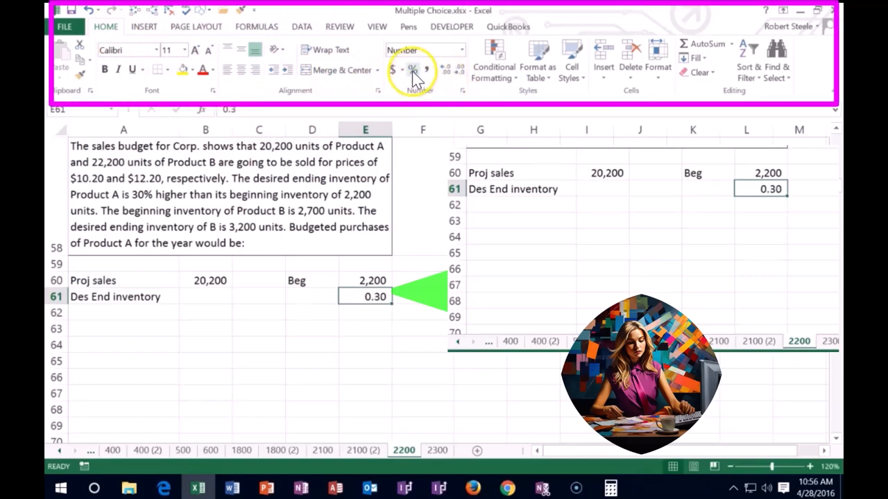
{"action": "left_click", "coordinate": [413, 70]}
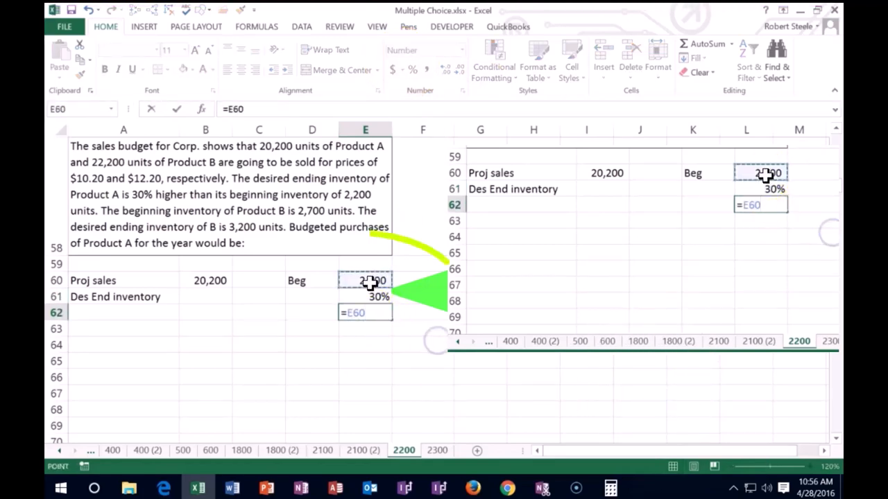
Compute the 660 increase (2,200 × 30%) and total the desired ending inventory at 2,860.
{"action": "left_click", "coordinate": [366, 297]}
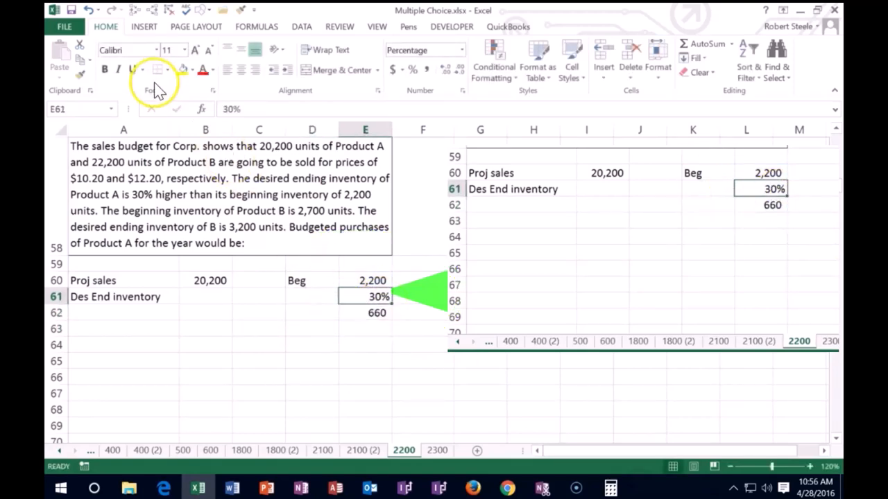
{"action": "left_click", "coordinate": [322, 344]}
{"action": "type", "text": "="}
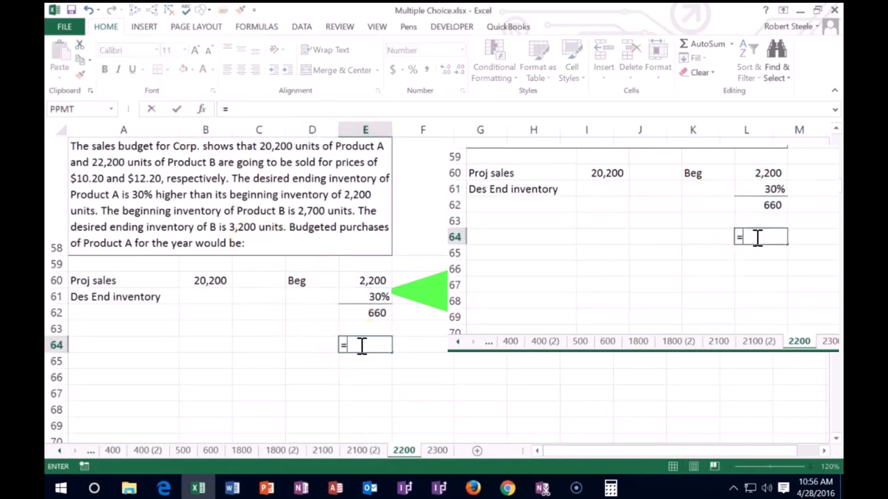
{"action": "left_click", "coordinate": [365, 280]}
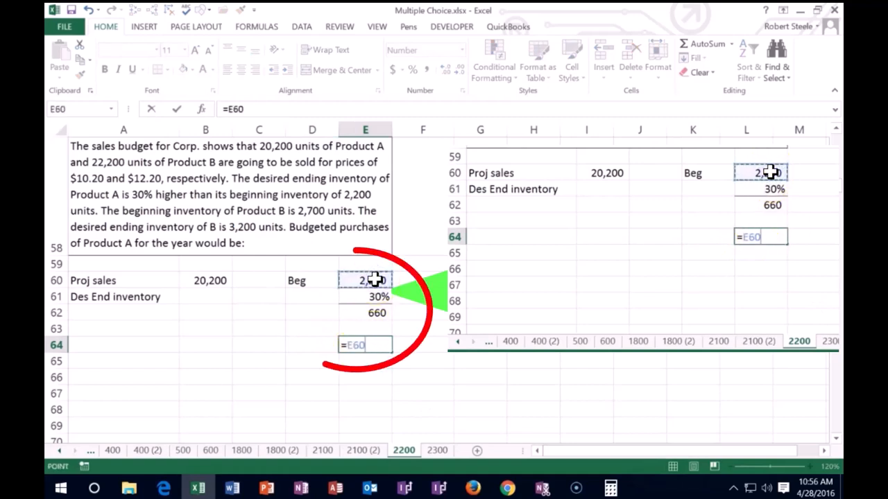
{"action": "left_click", "coordinate": [363, 314]}
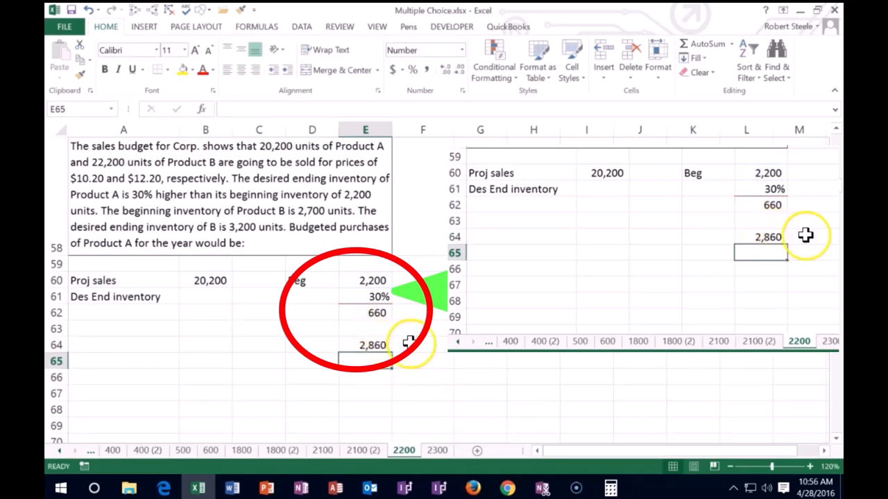
{"action": "left_click", "coordinate": [480, 172]}
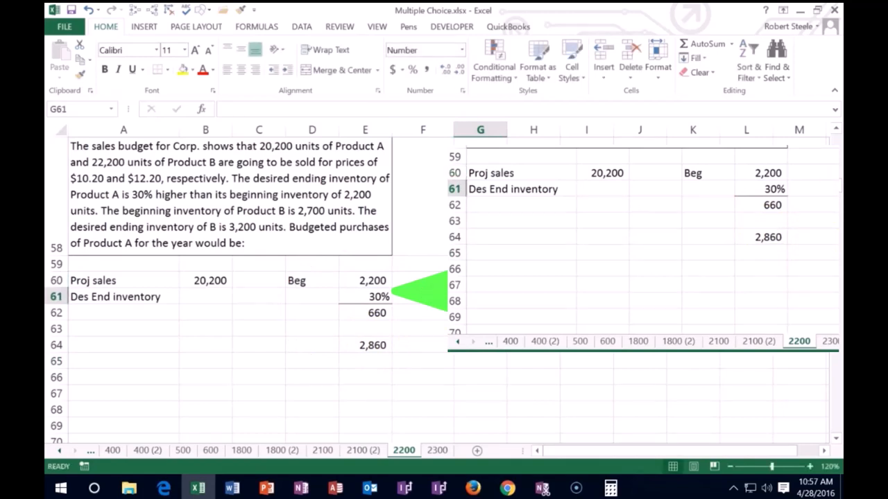
Enter 130% and multiply 2,200 by it in G64, confirming the 2,860 ending inventory.
{"action": "type", "text": "1"}
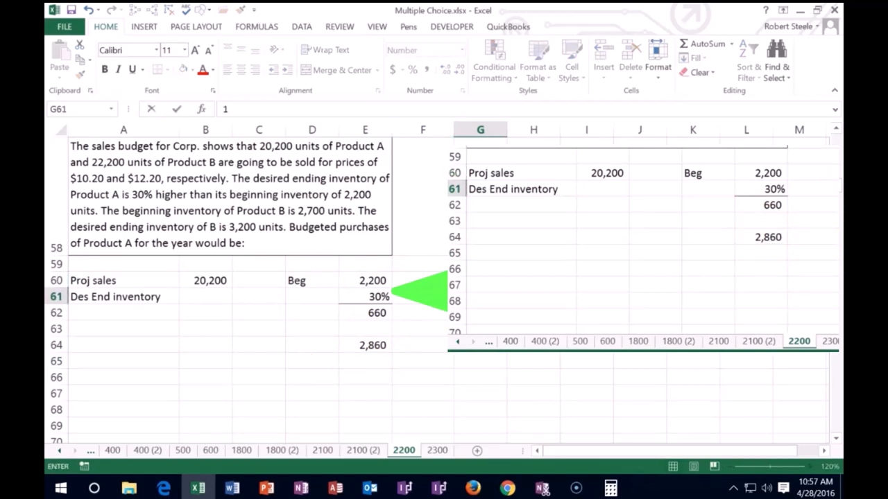
{"action": "type", "text": ".3"}
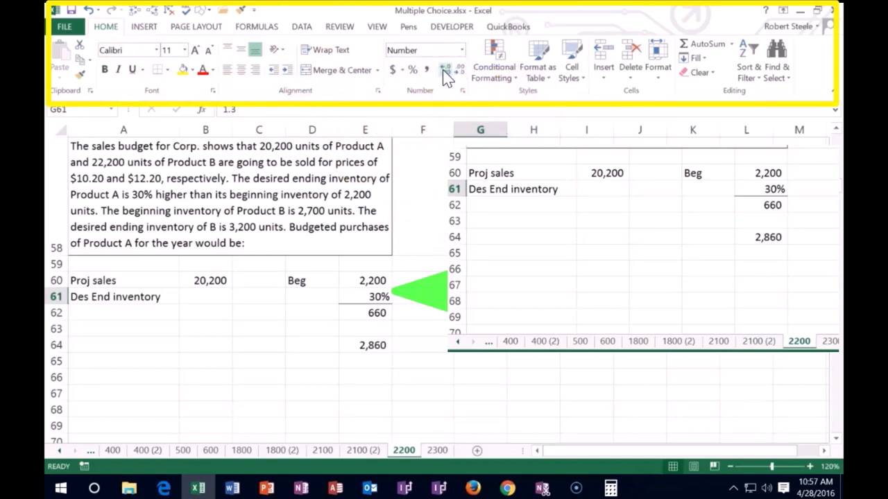
{"action": "mouse_move", "coordinate": [431, 83]}
{"action": "type", "text": "="}
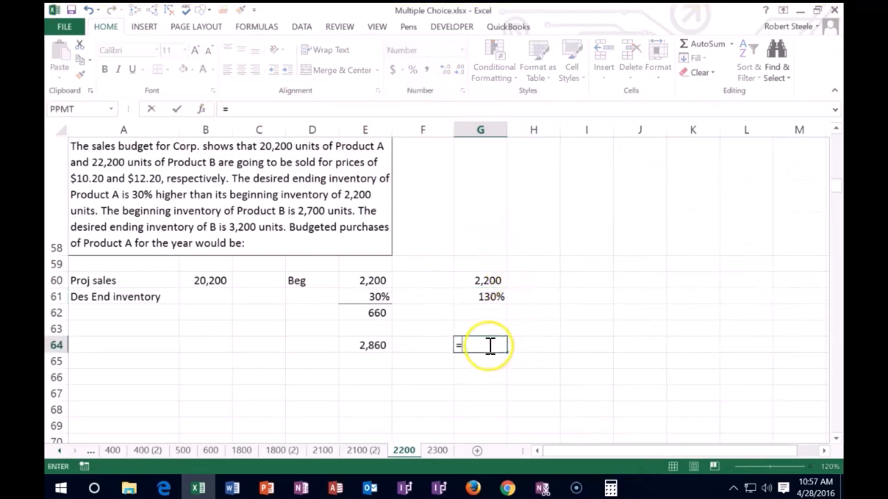
{"action": "left_click", "coordinate": [479, 280]}
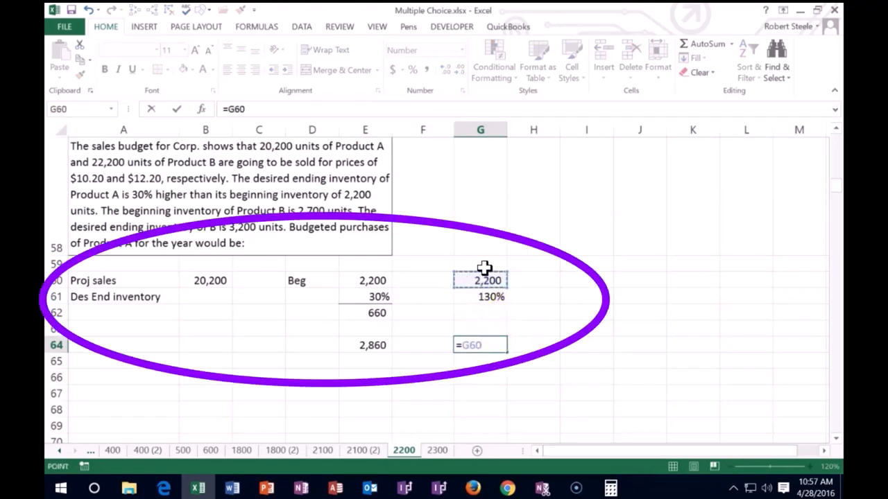
{"action": "left_click", "coordinate": [480, 297]}
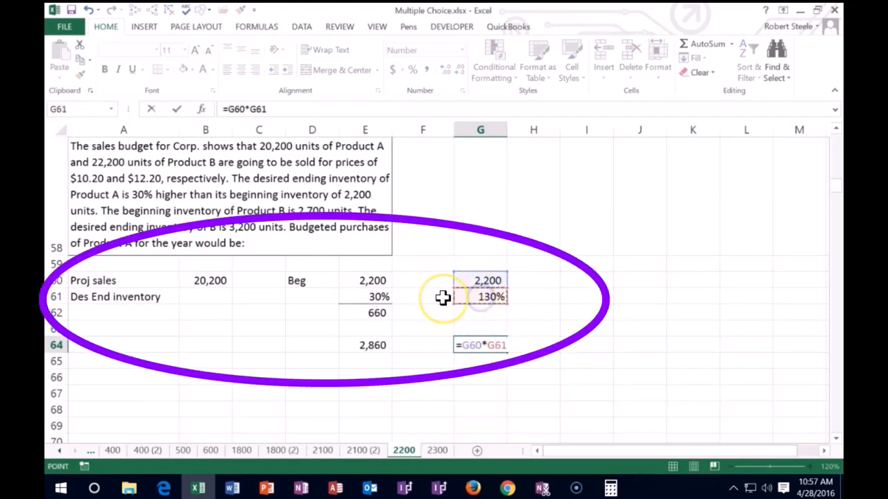
{"action": "key", "text": "Enter"}
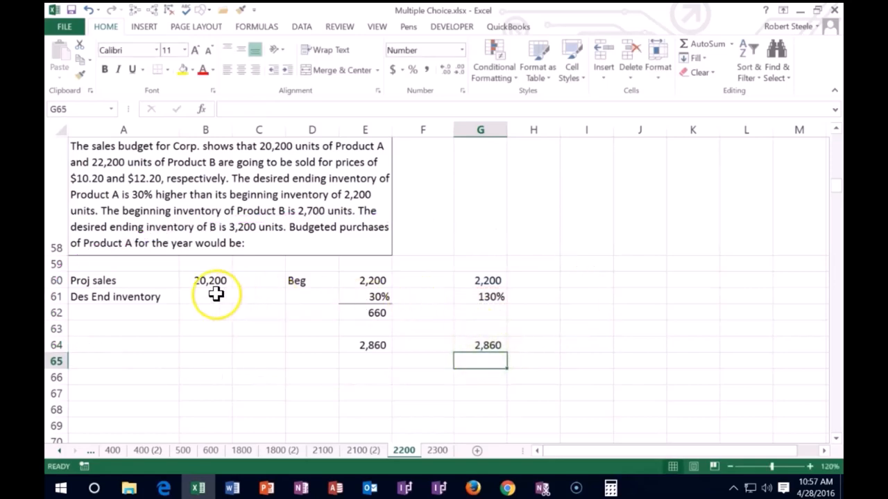
{"action": "left_click", "coordinate": [205, 297]}
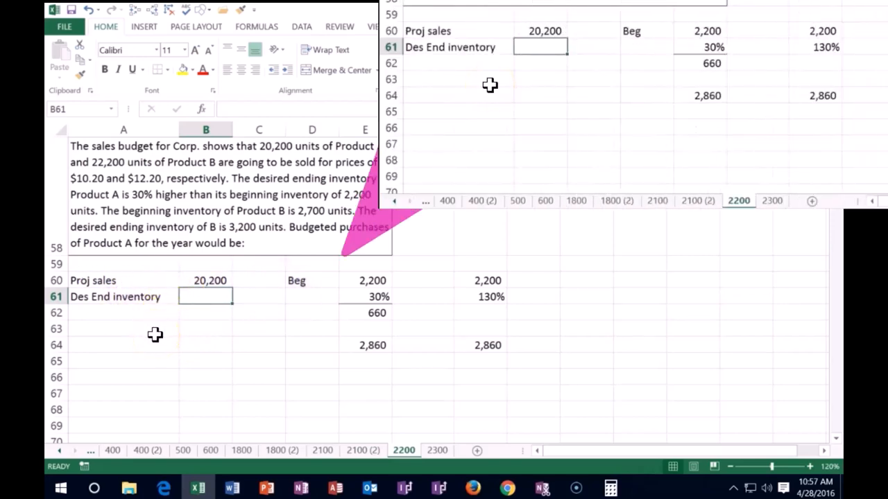
Enter =2200*1.3 beside Des End inventory to show 2,860.
{"action": "type", "text": "="}
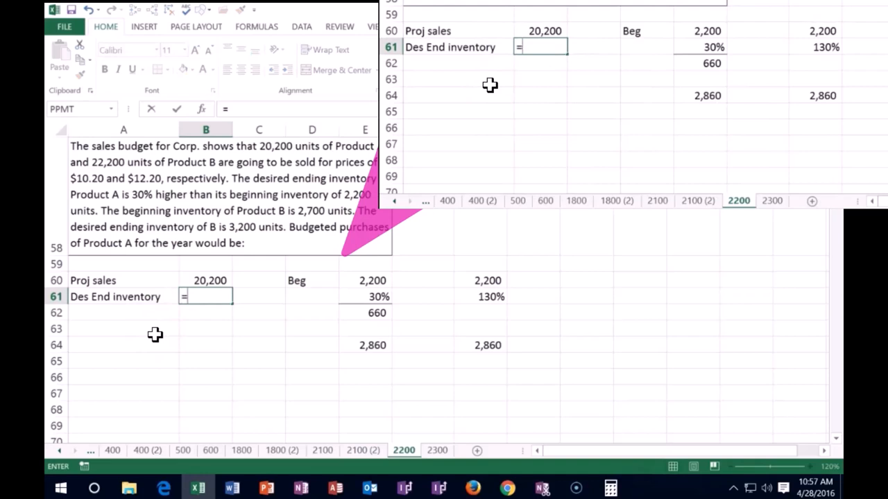
{"action": "type", "text": "2200"}
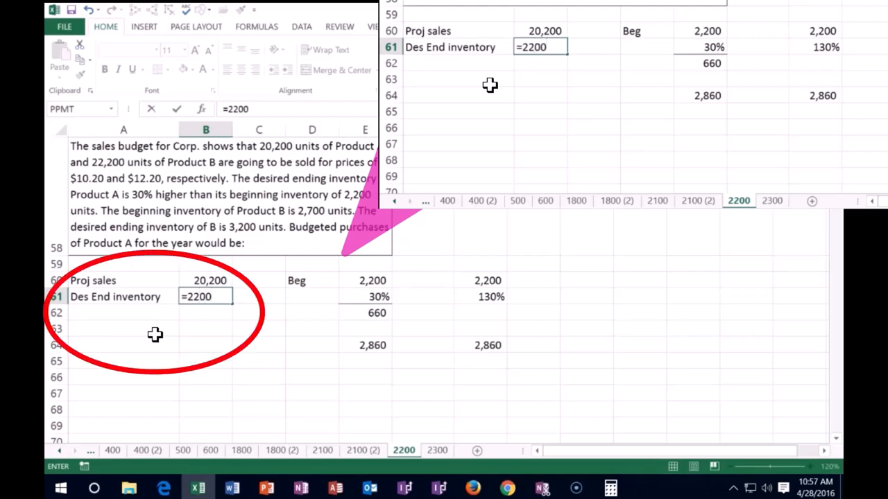
{"action": "type", "text": "*1.3"}
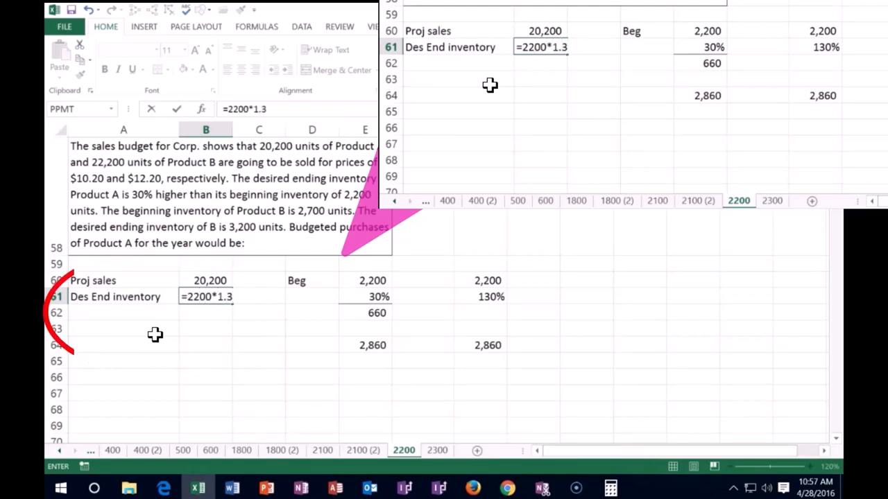
{"action": "key", "text": "Enter"}
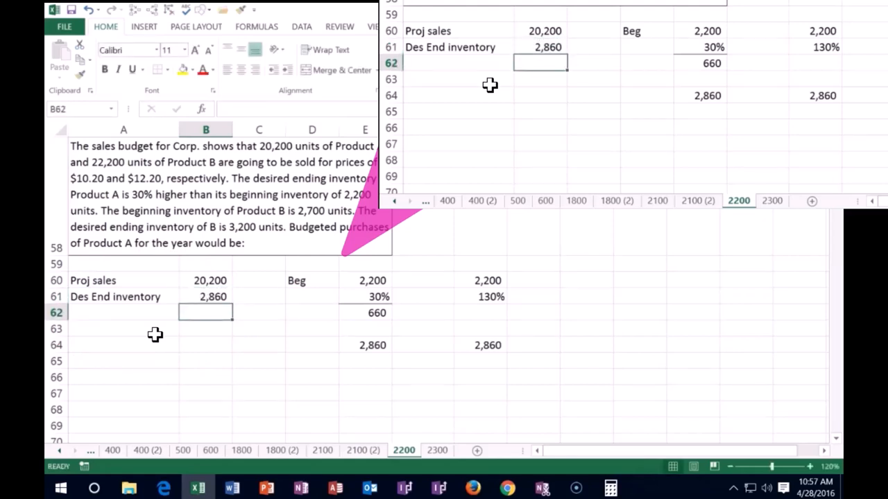
{"action": "left_click", "coordinate": [123, 312]}
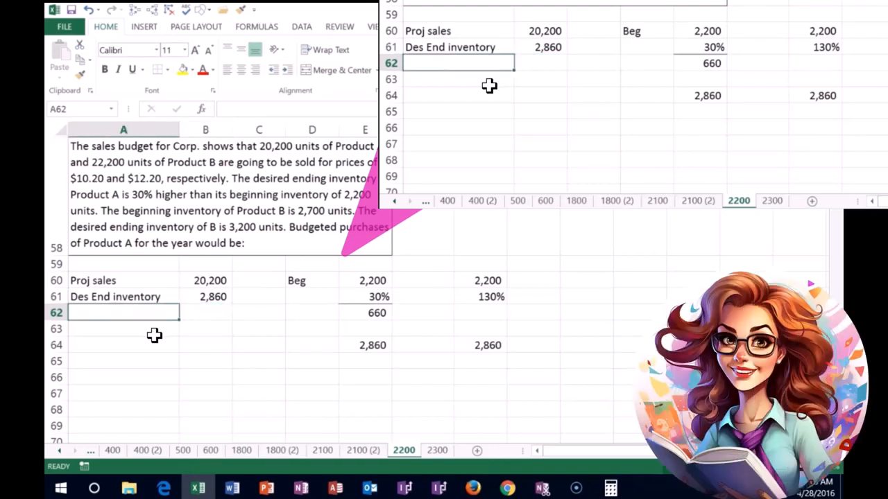
Add a 'Beg' row with beginning inventory entered as (2,200).
{"action": "type", "text": "Be"}
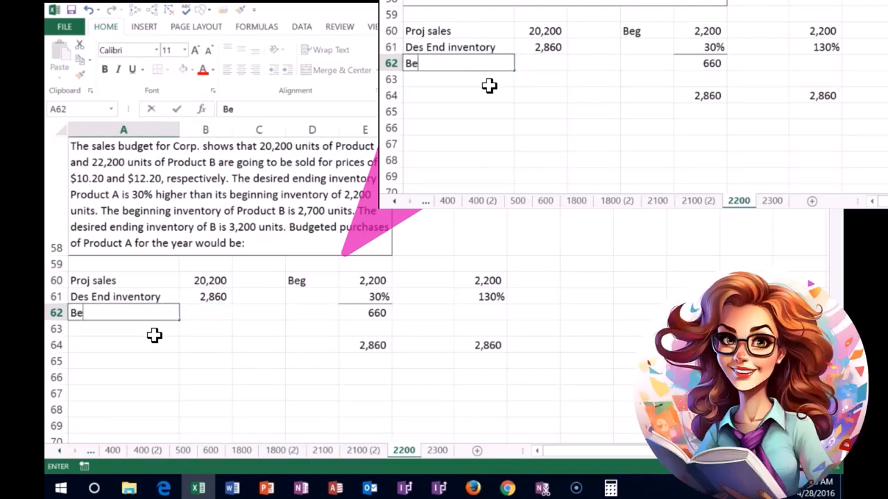
{"action": "type", "text": "g"}
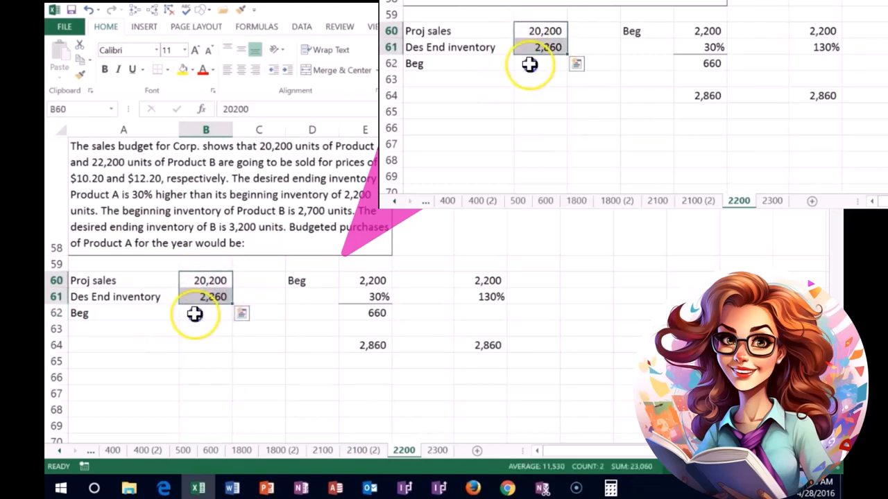
{"action": "left_click", "coordinate": [205, 314]}
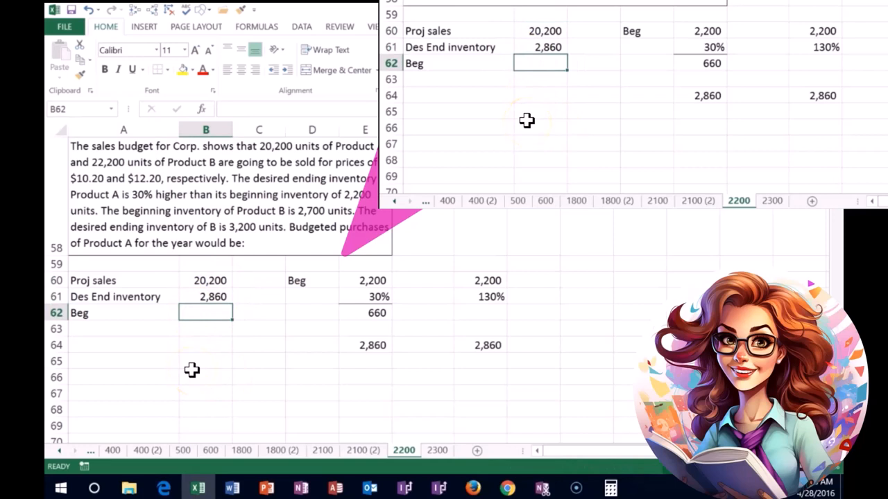
{"action": "type", "text": "-2"}
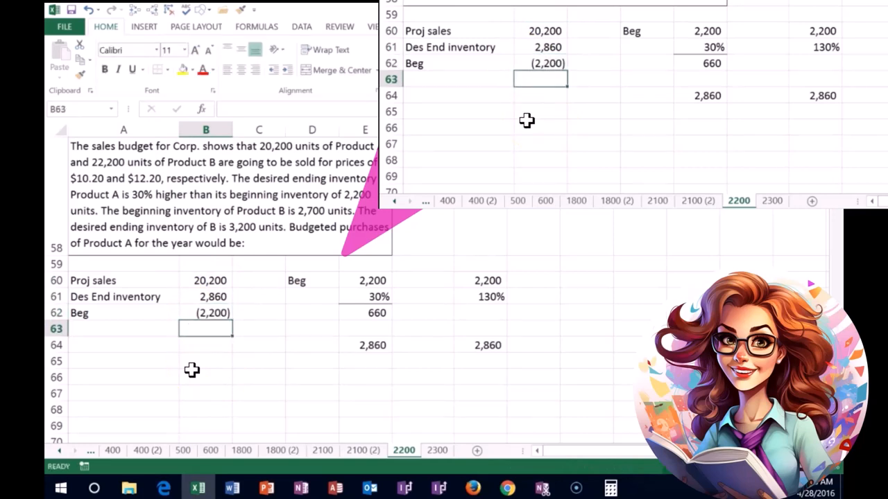
Sum sales, ending and beginning inventory to get 20,860 budgeted purchases.
{"action": "type", "text": "="}
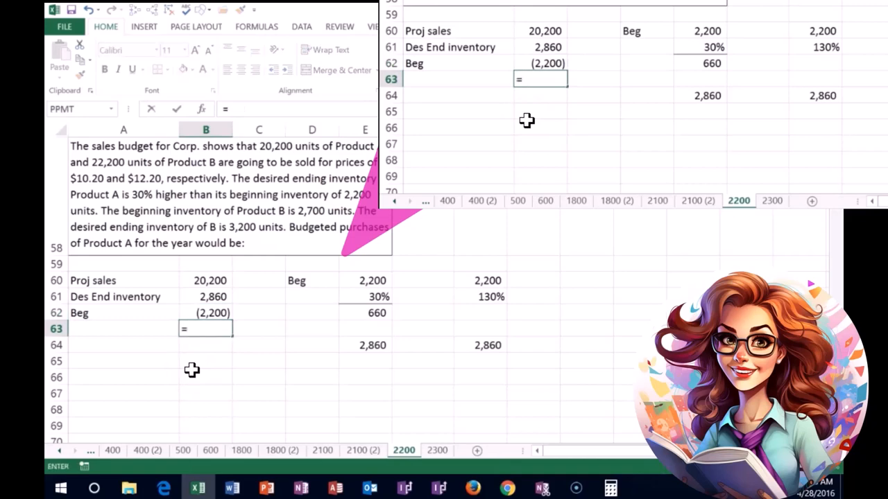
{"action": "type", "text": "Sum"}
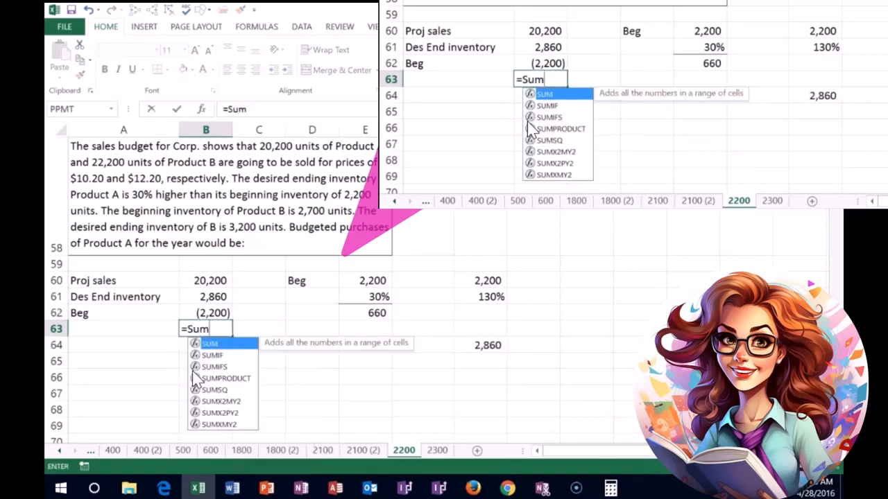
{"action": "left_click", "coordinate": [205, 280]}
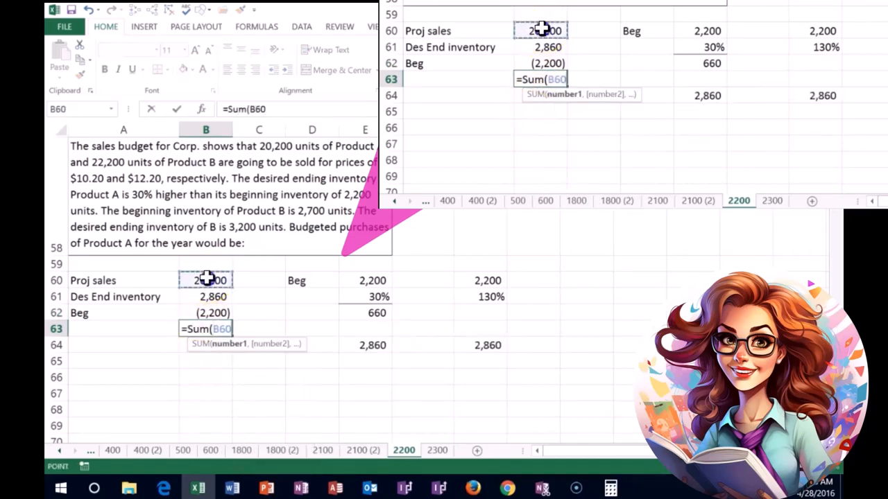
{"action": "left_click_drag", "start_coordinate": [205, 281], "coordinate": [205, 297]}
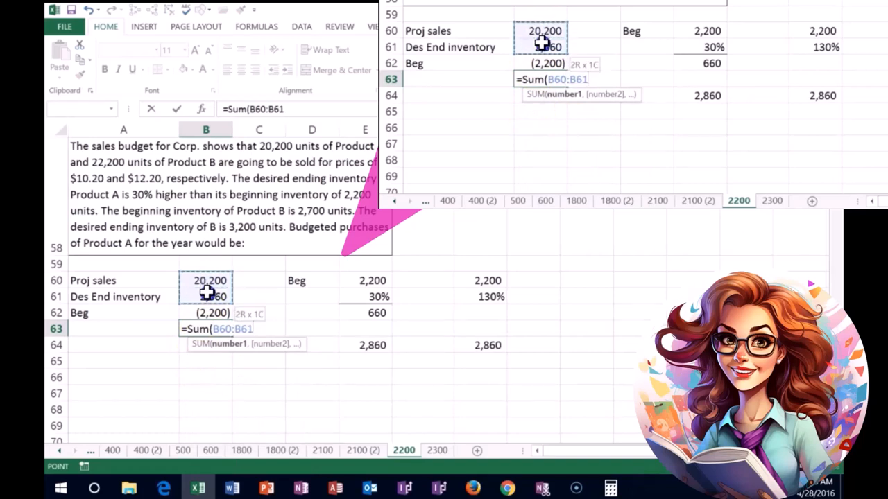
{"action": "key", "text": "Enter"}
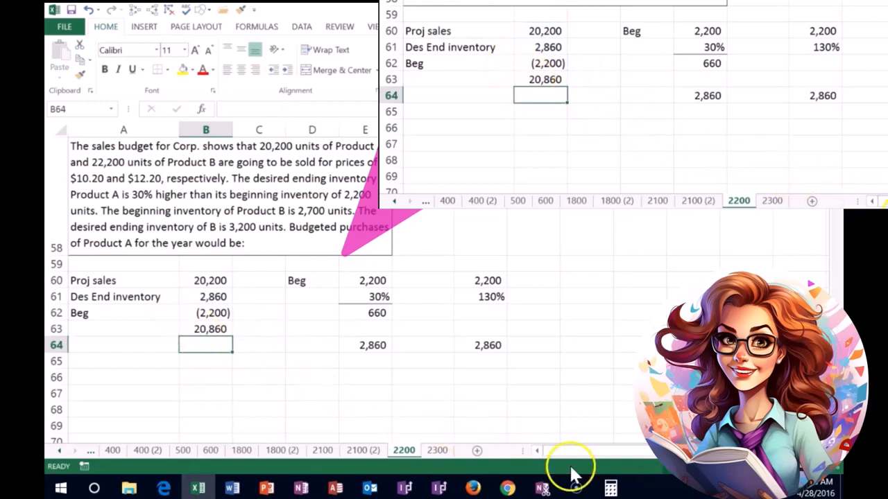
{"action": "left_click", "coordinate": [611, 487]}
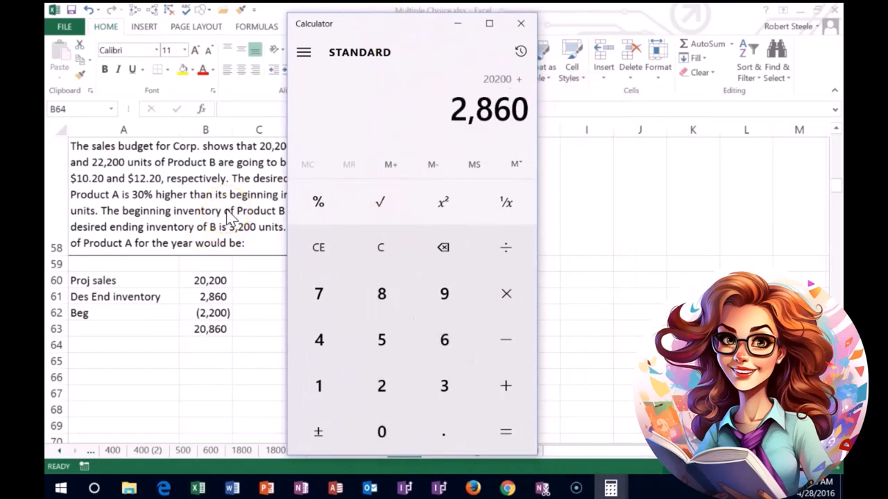
Compute 20,200 + 2,860 − 2,200 in Calculator, confirming 20,860.
{"action": "left_click", "coordinate": [504, 433]}
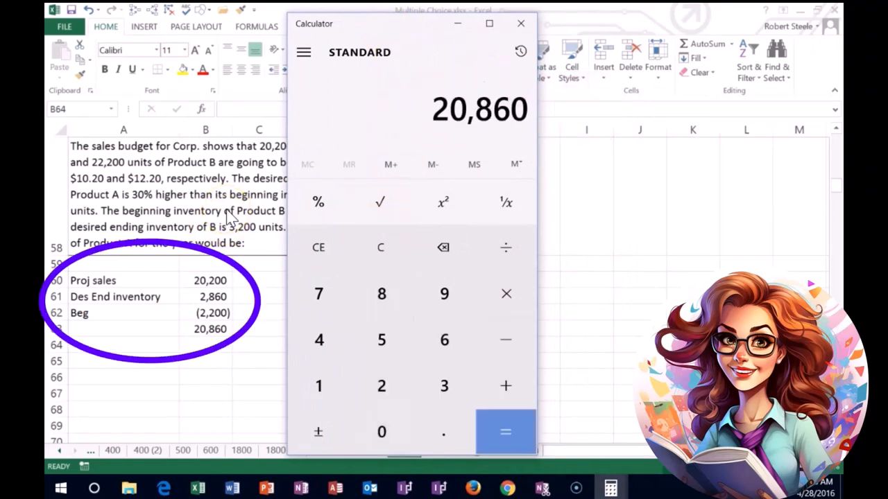